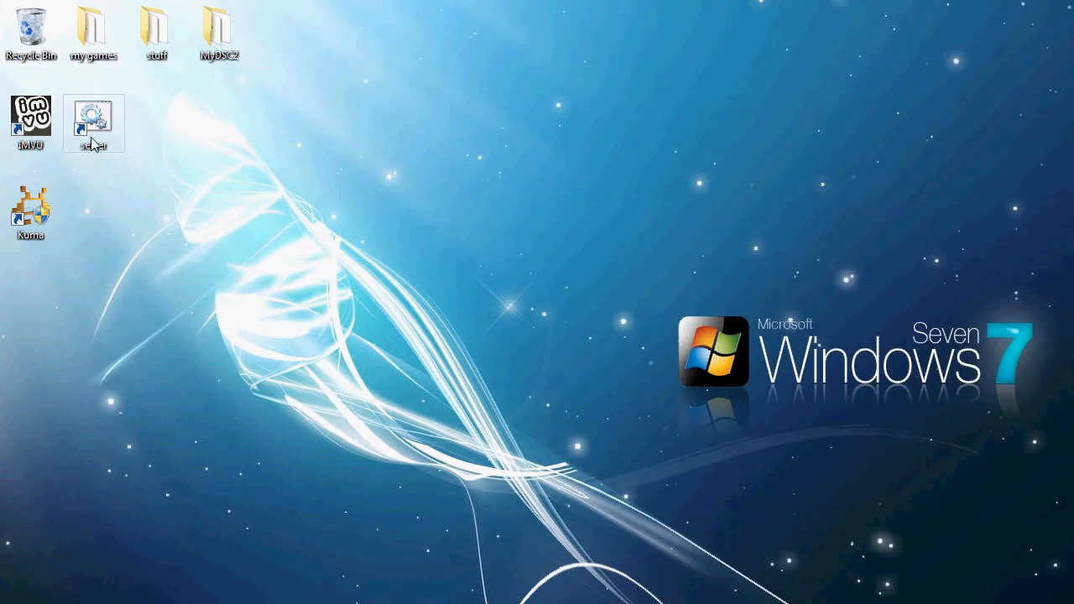
mouse_move(208, 277)
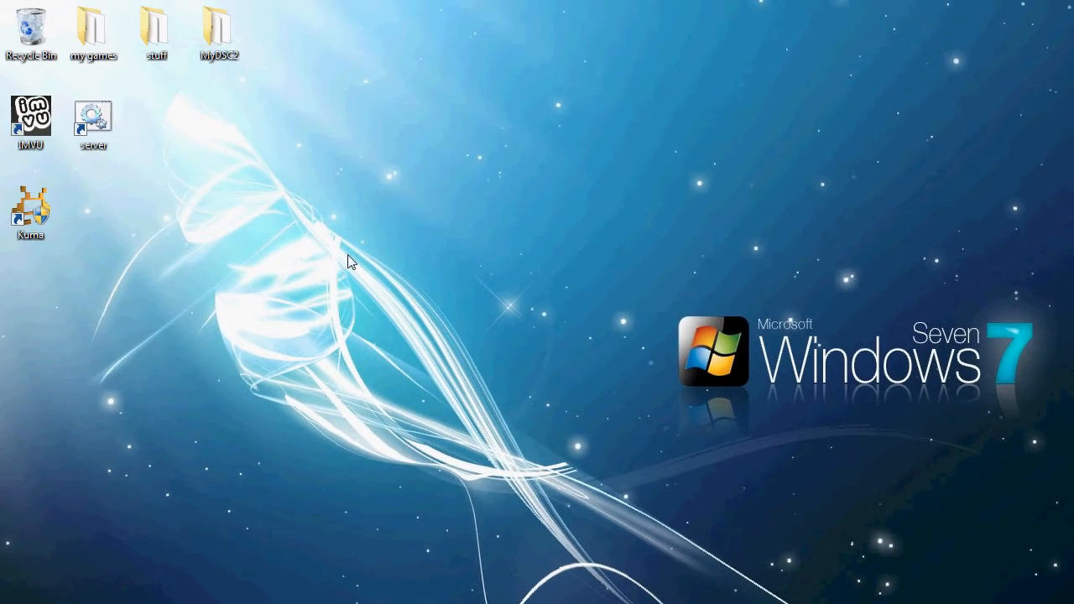
mouse_move(185, 266)
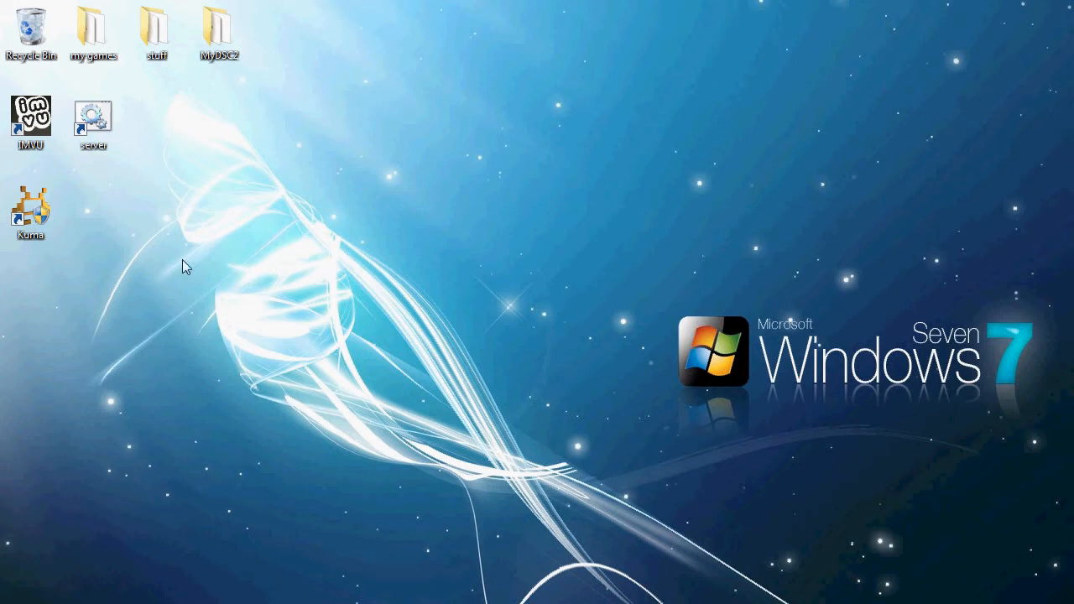
mouse_move(232, 224)
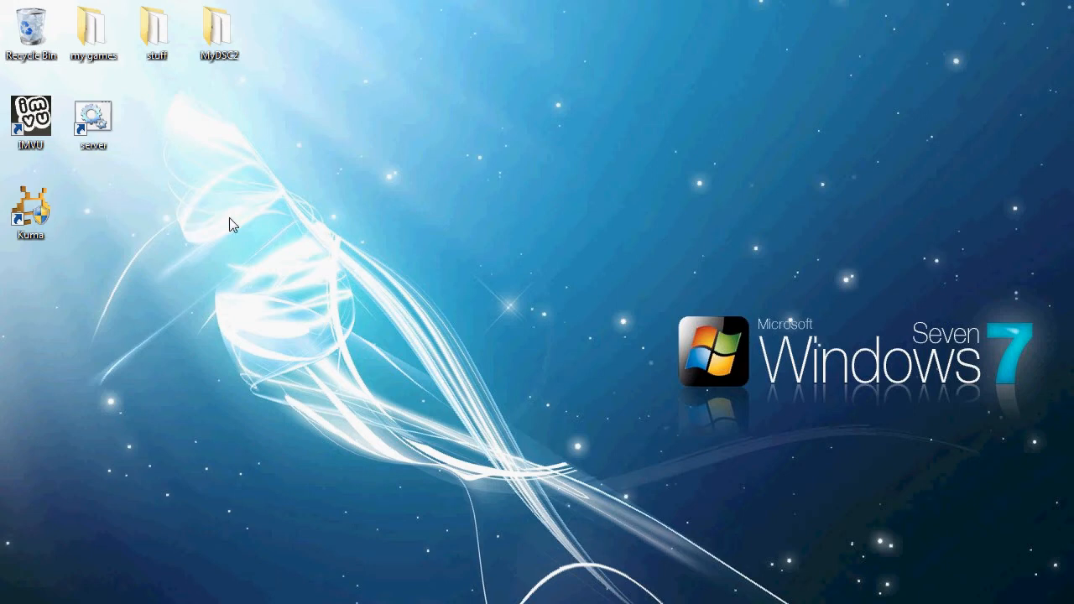
mouse_move(166, 290)
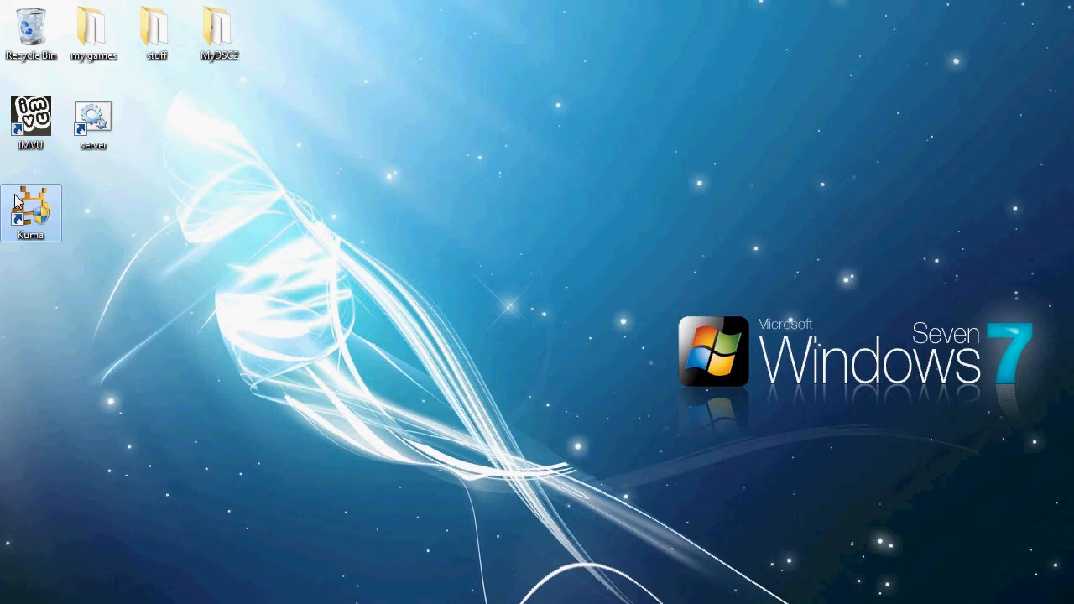
mouse_move(95, 248)
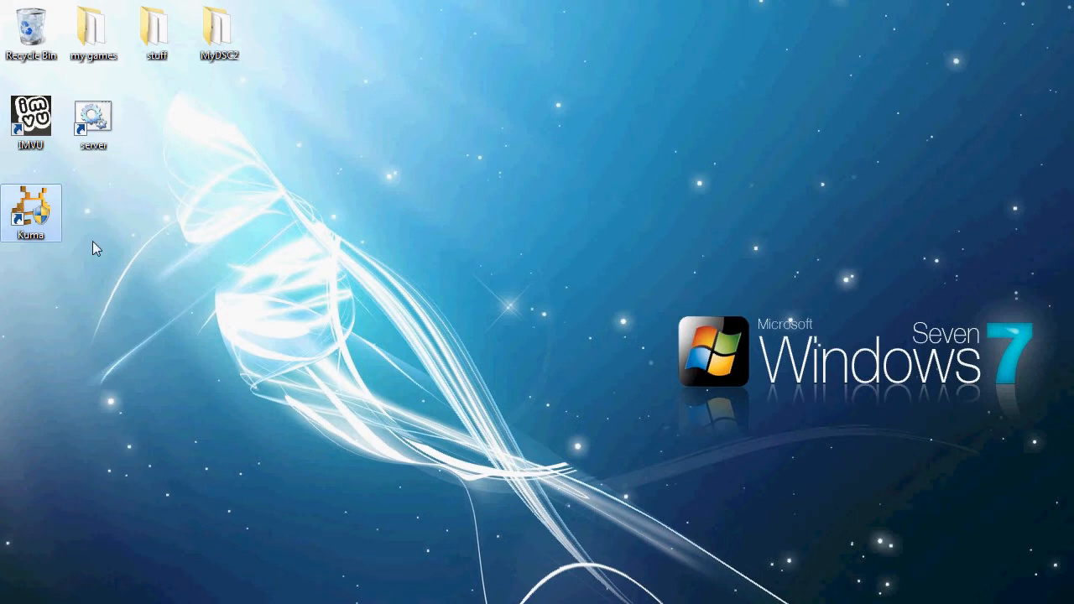
mouse_move(34, 206)
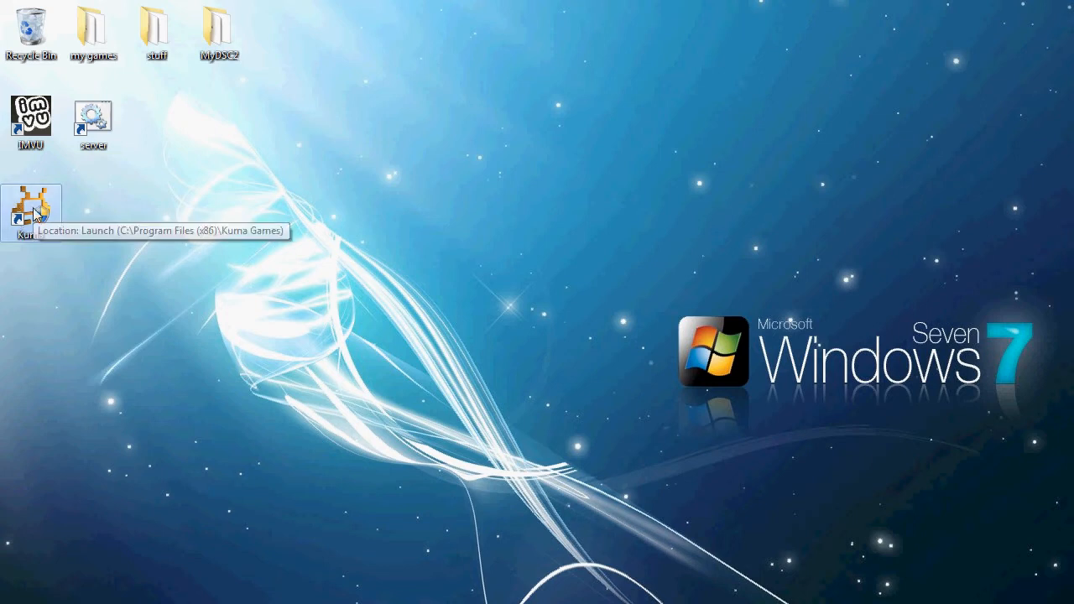
- Launch Kuma Games from the desktop shortcut and approve the User Account Control prompt
double_click(31, 207)
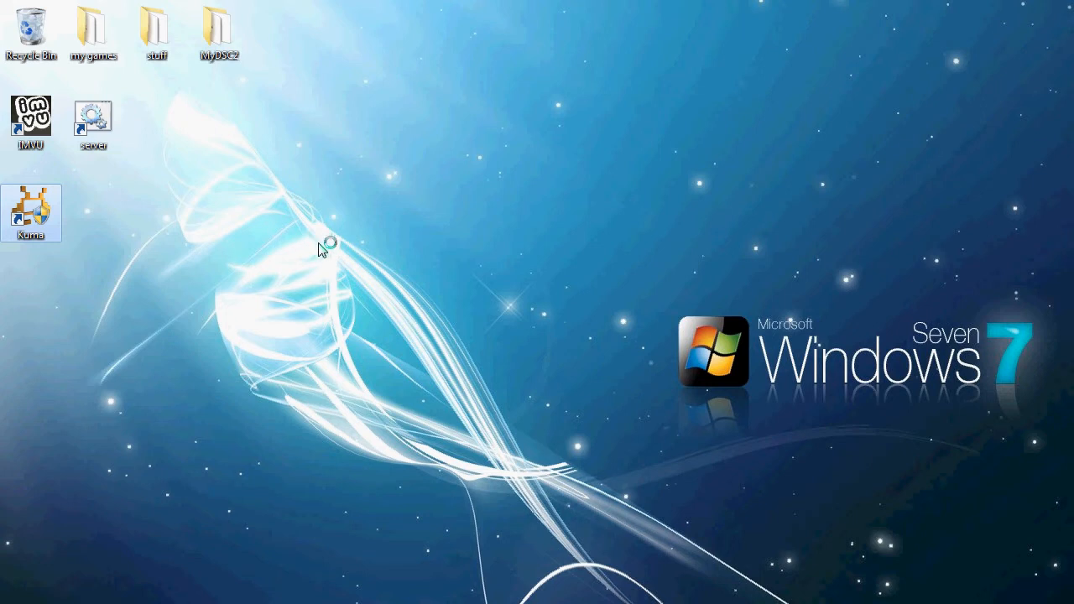
double_click(31, 207)
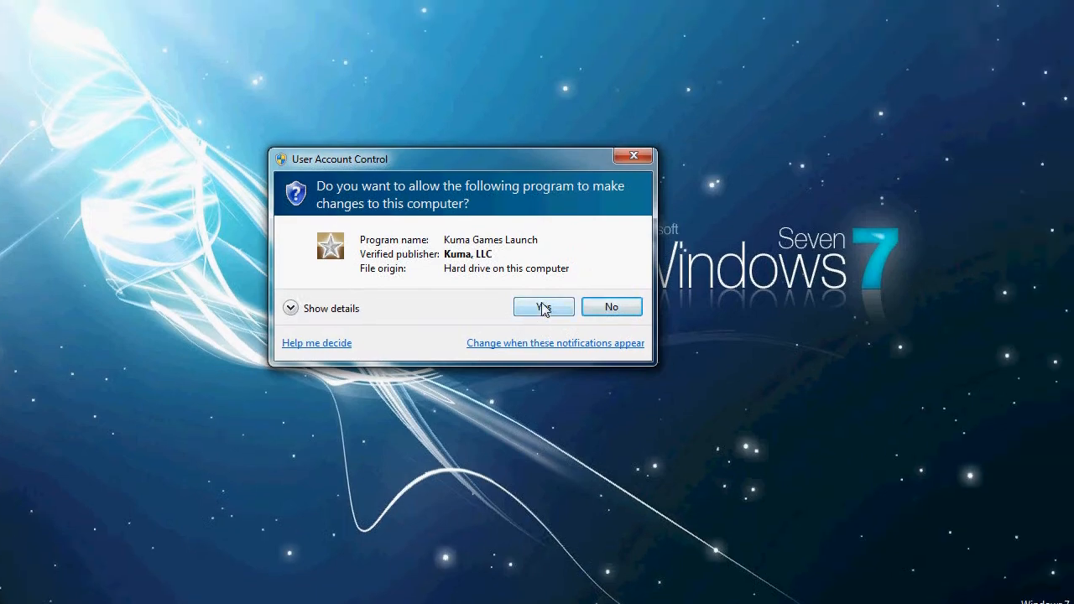
click(543, 306)
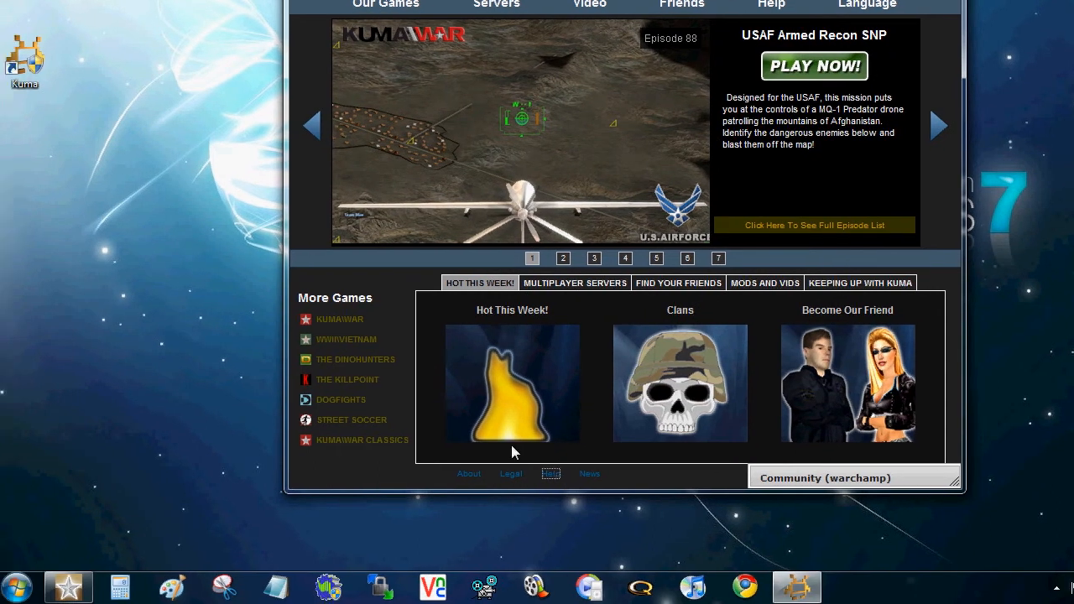
- Show the launcher's Help page with quick fixes for loading problems
click(771, 5)
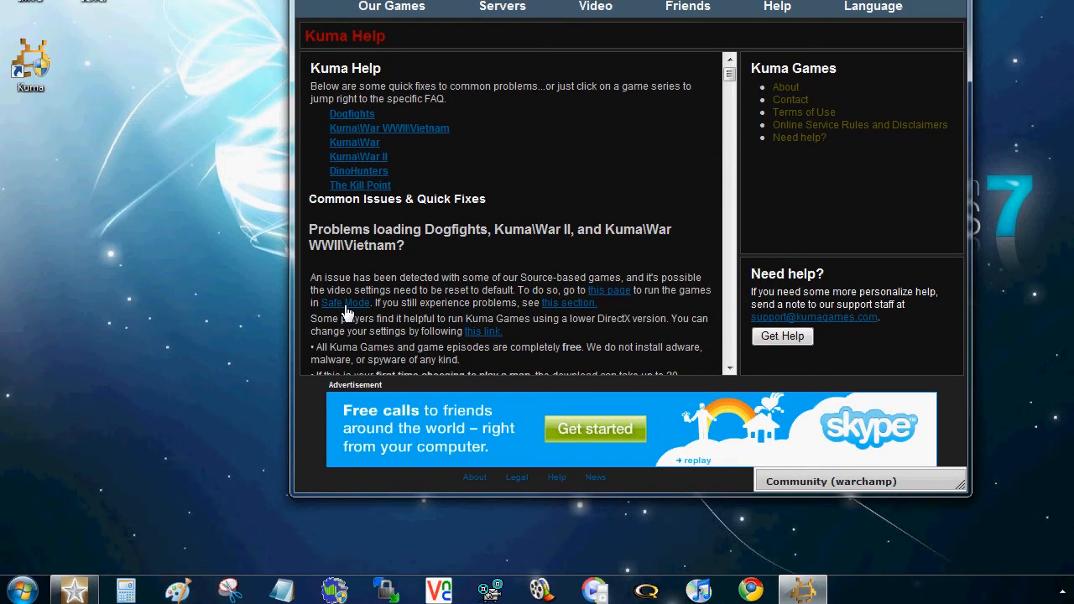
- Go to the Safe Mode page listing DirectX level settings for each game
click(344, 303)
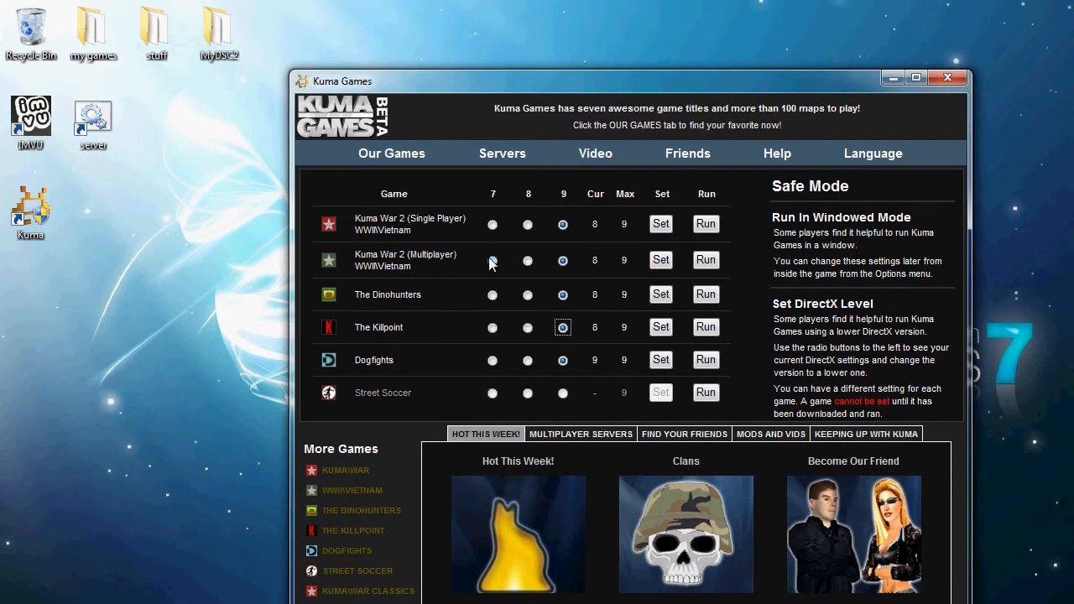
mouse_move(537, 256)
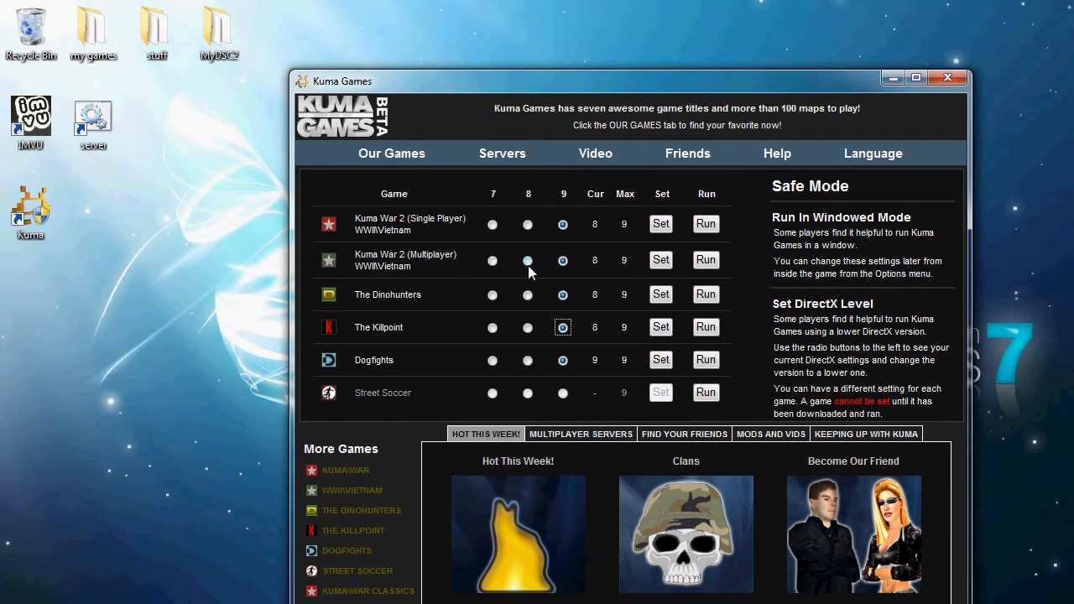
mouse_move(545, 227)
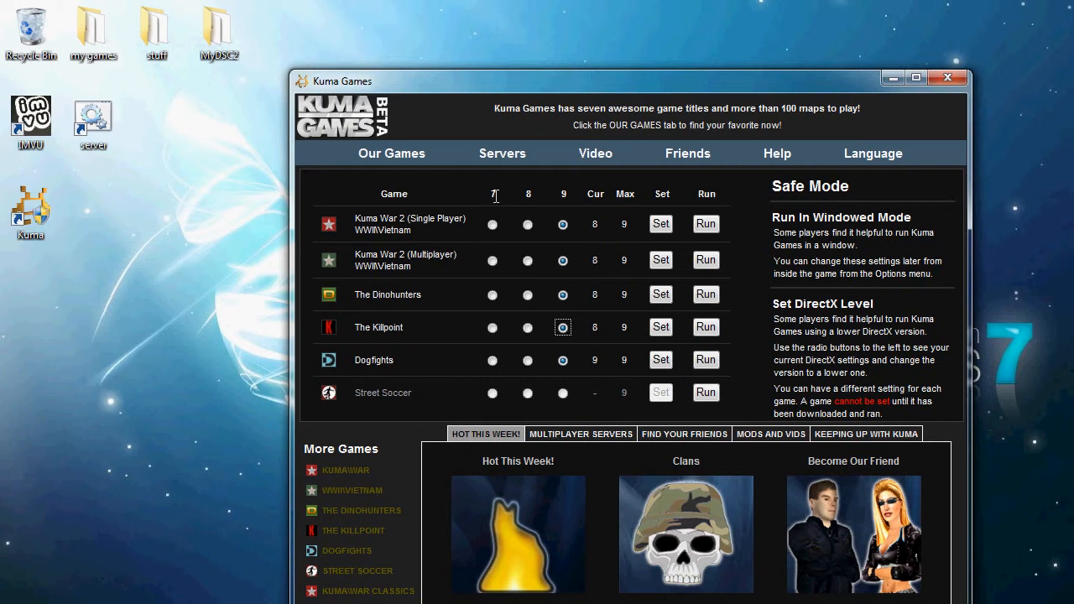
mouse_move(485, 202)
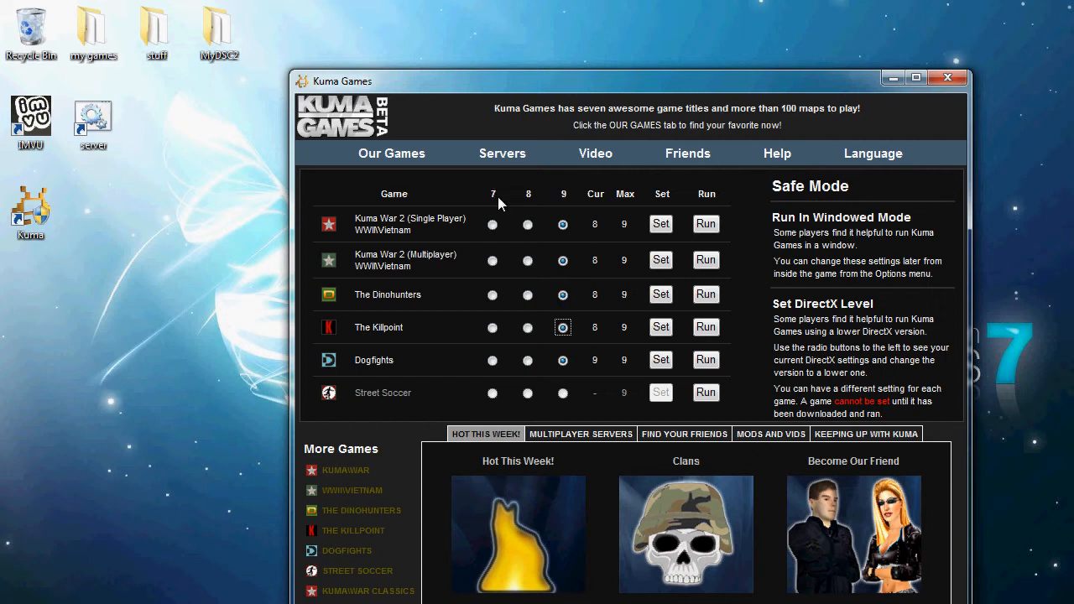
mouse_move(536, 198)
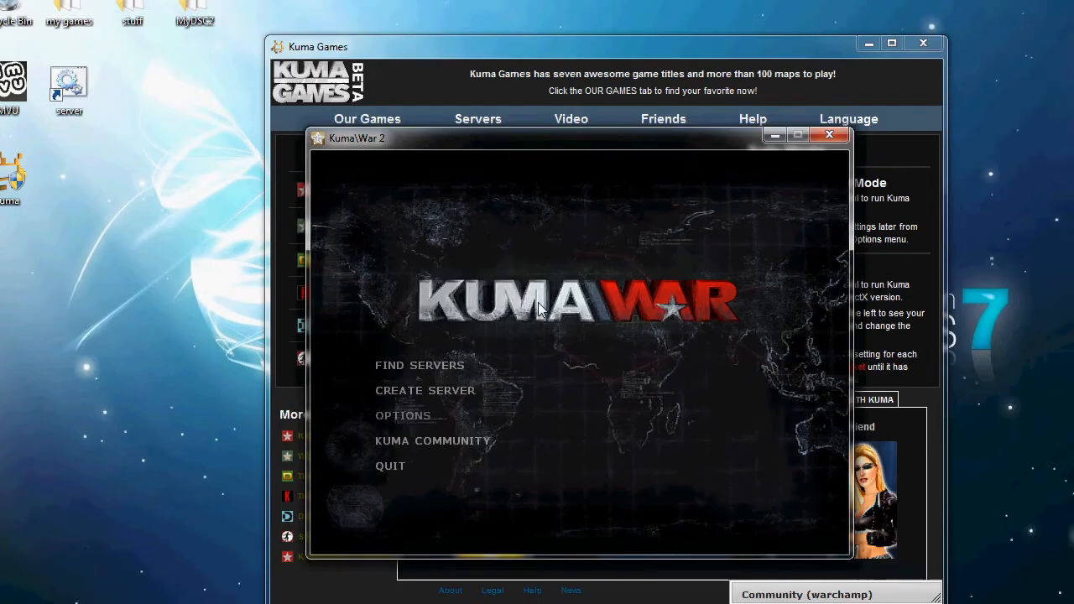
- Switch Kuma\War 2's video display mode to Full screen, then reopen Options
click(403, 415)
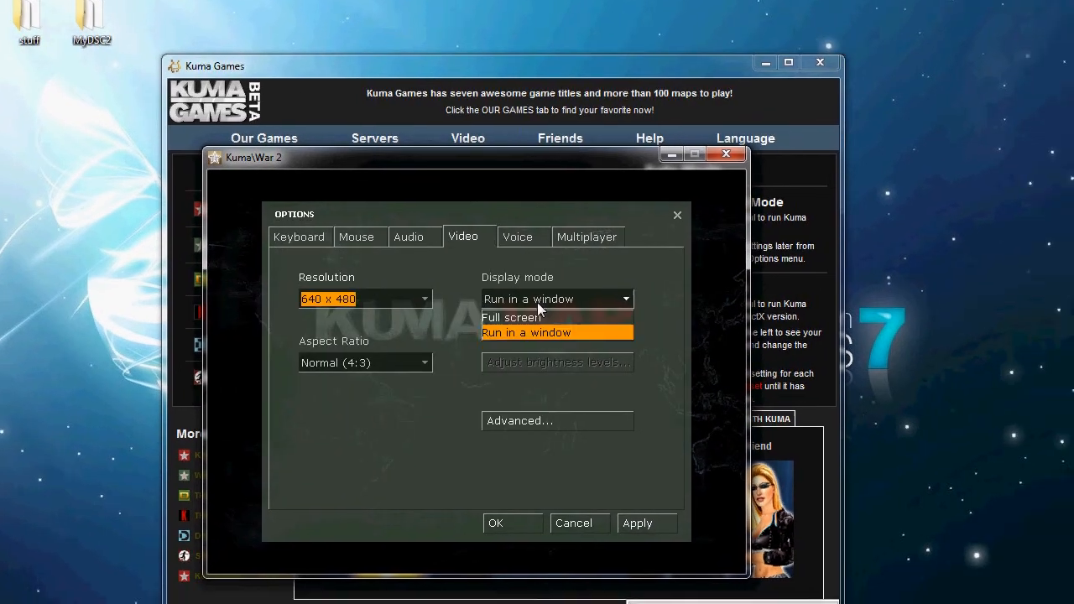
click(298, 236)
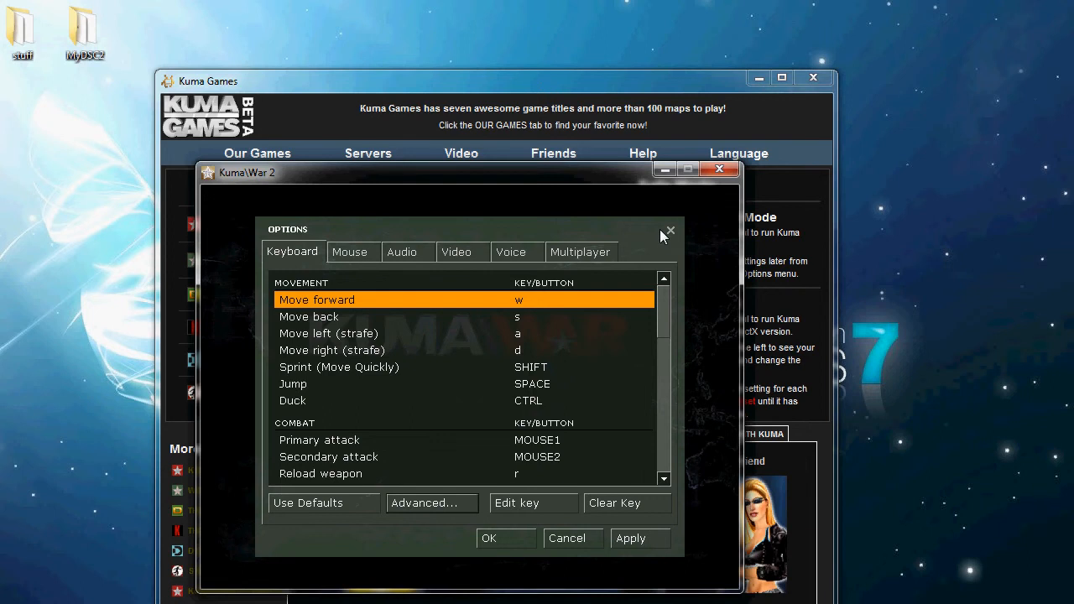
click(669, 230)
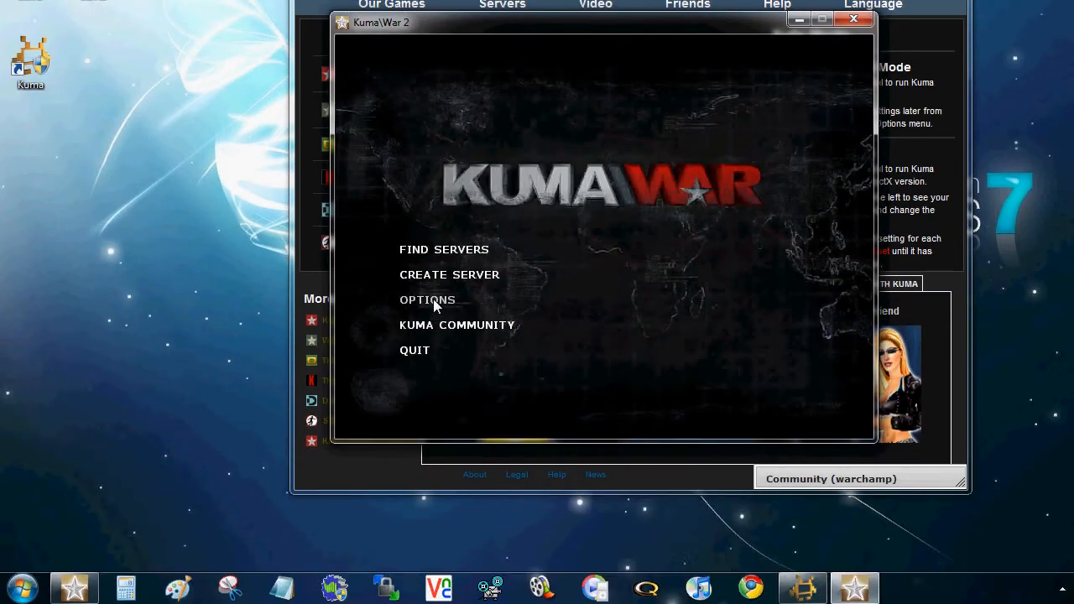
click(427, 300)
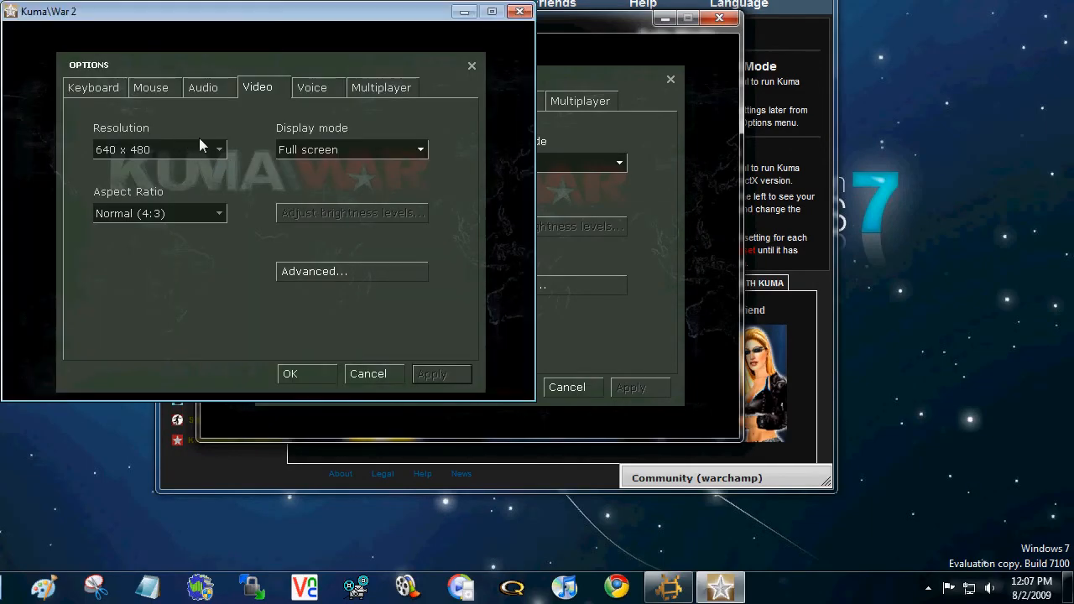
mouse_move(298, 361)
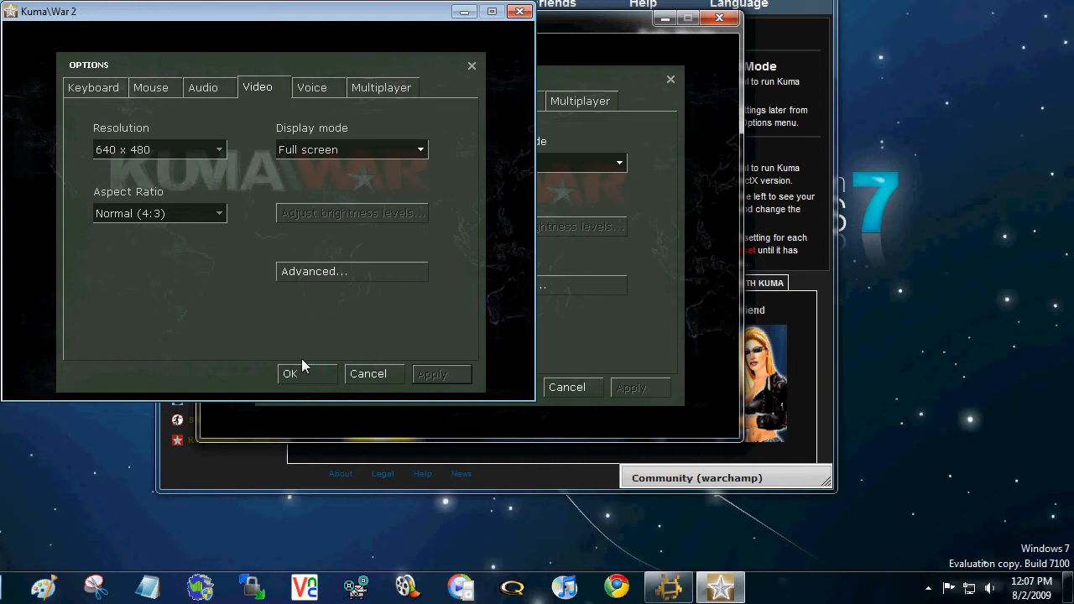
mouse_move(296, 371)
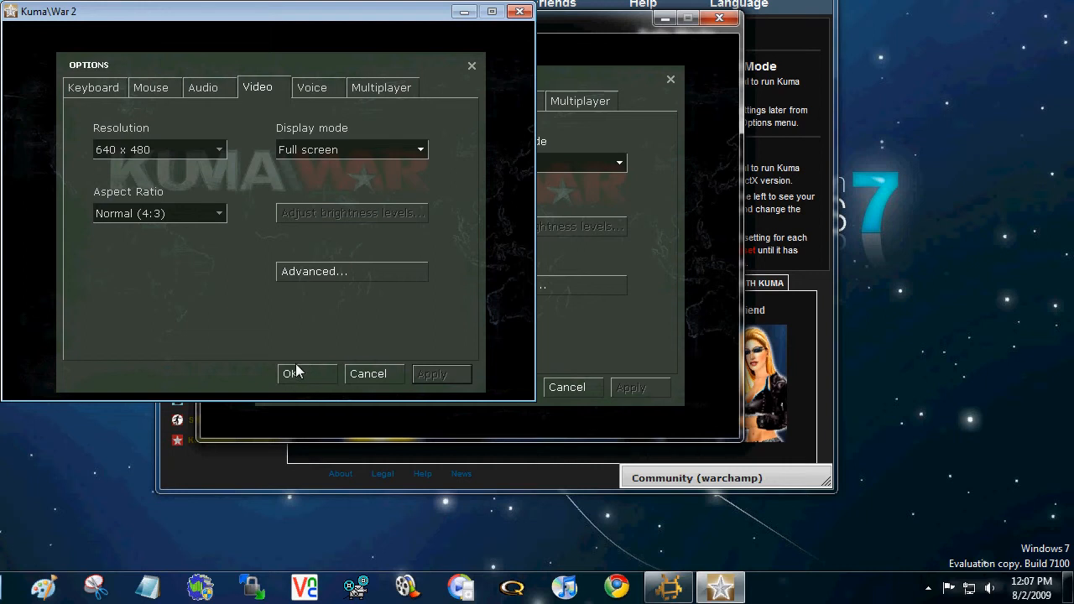
mouse_move(281, 227)
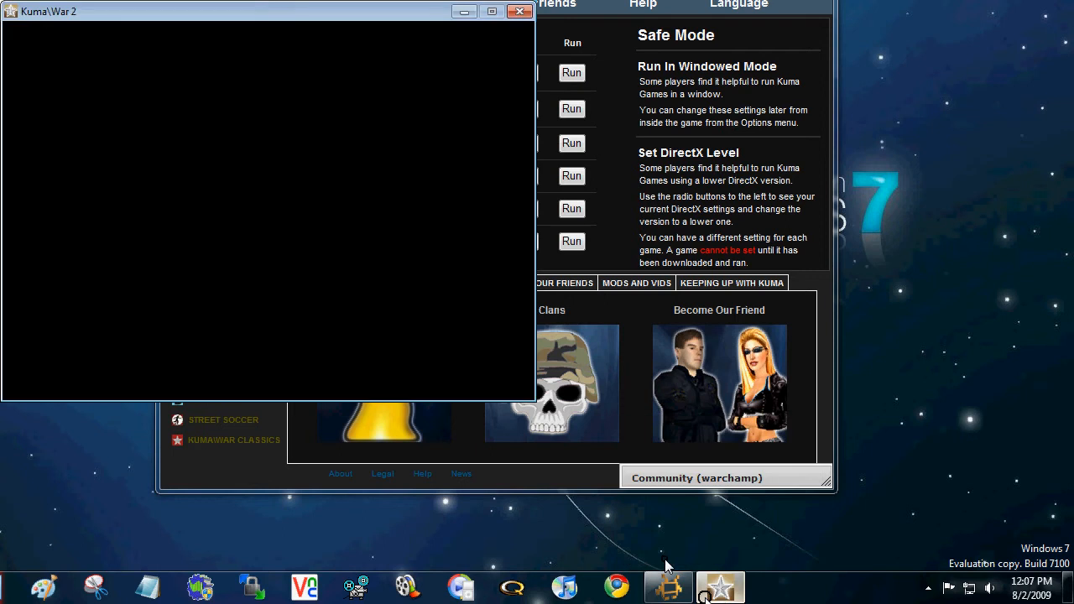
mouse_move(272, 169)
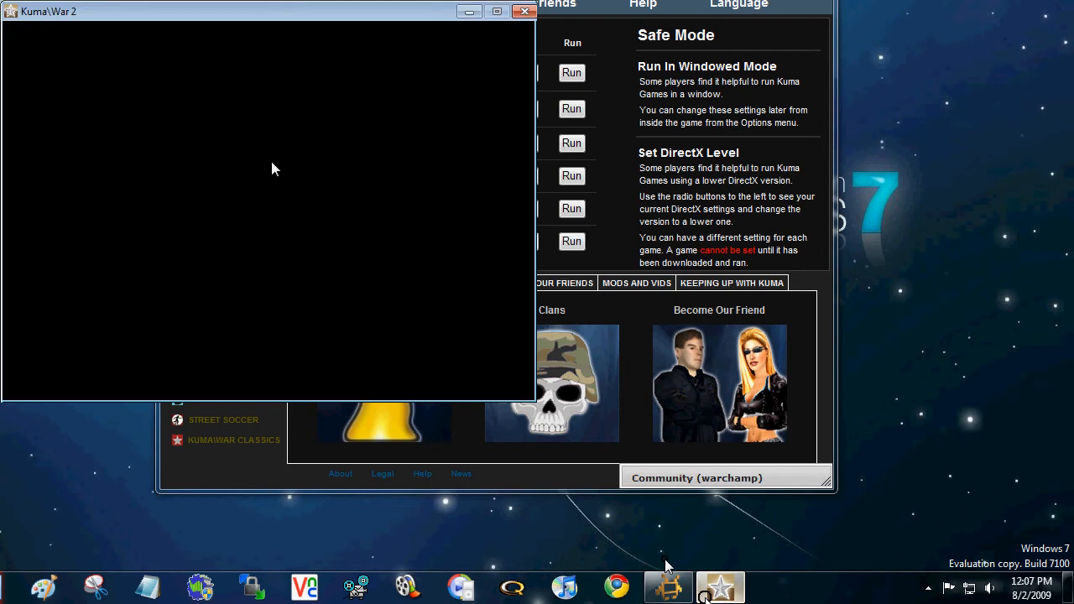
mouse_move(311, 364)
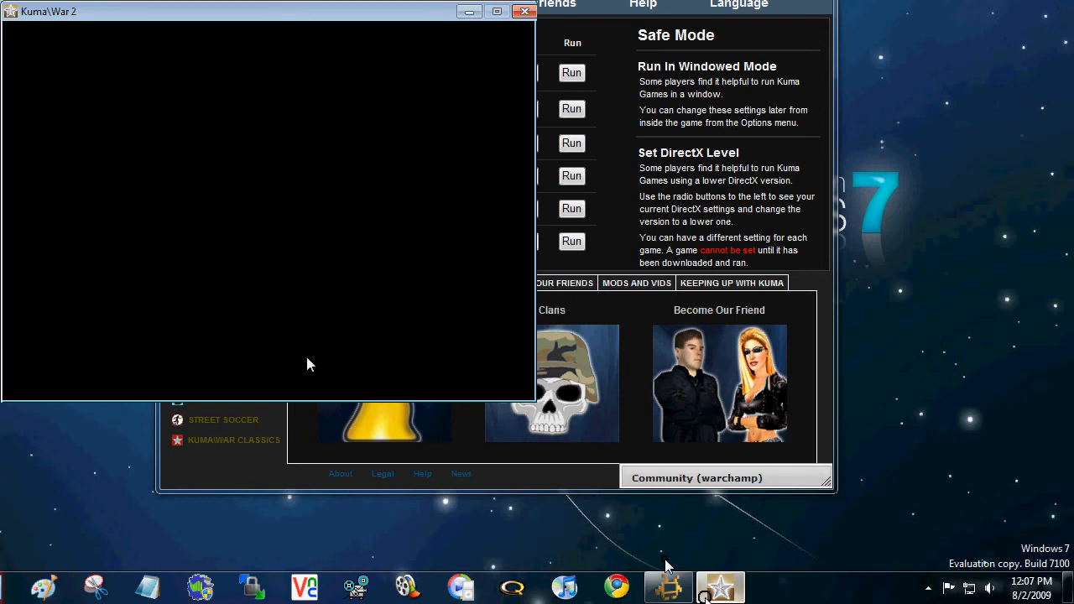
mouse_move(100, 267)
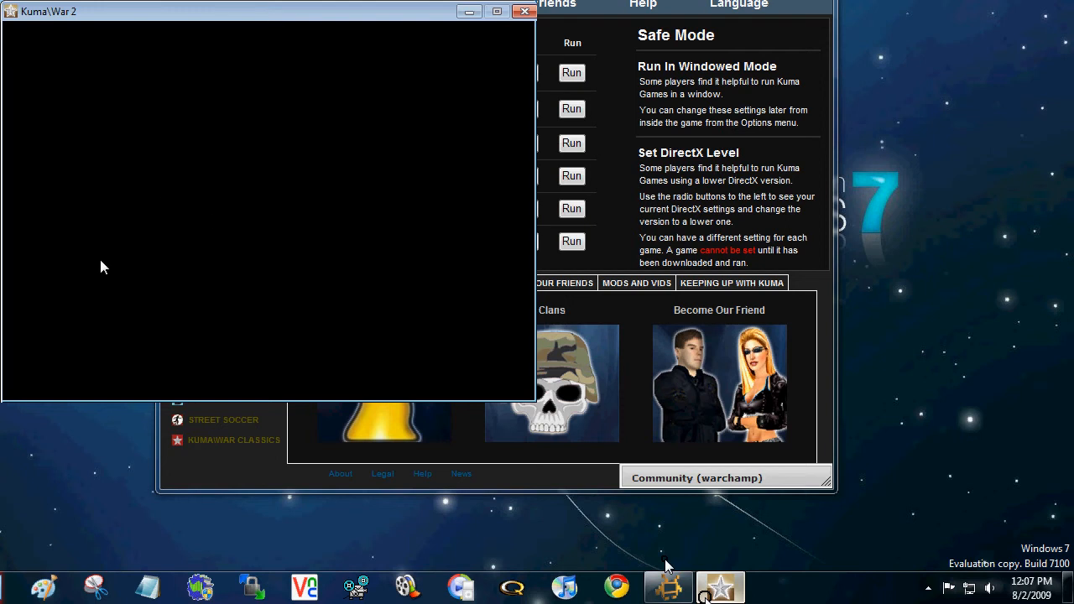